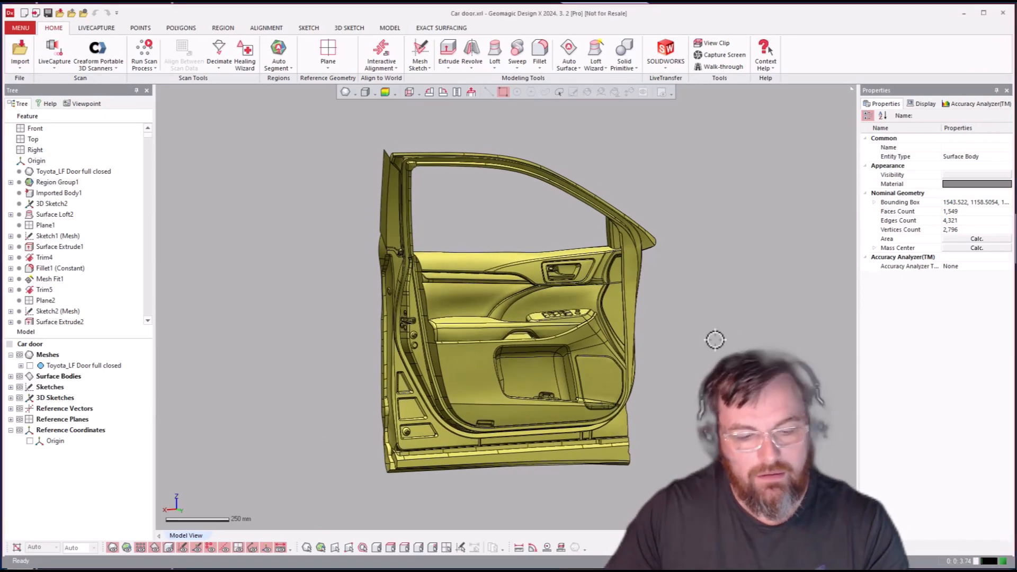
{"action": "mouse_move", "coordinate": [871, 362]}
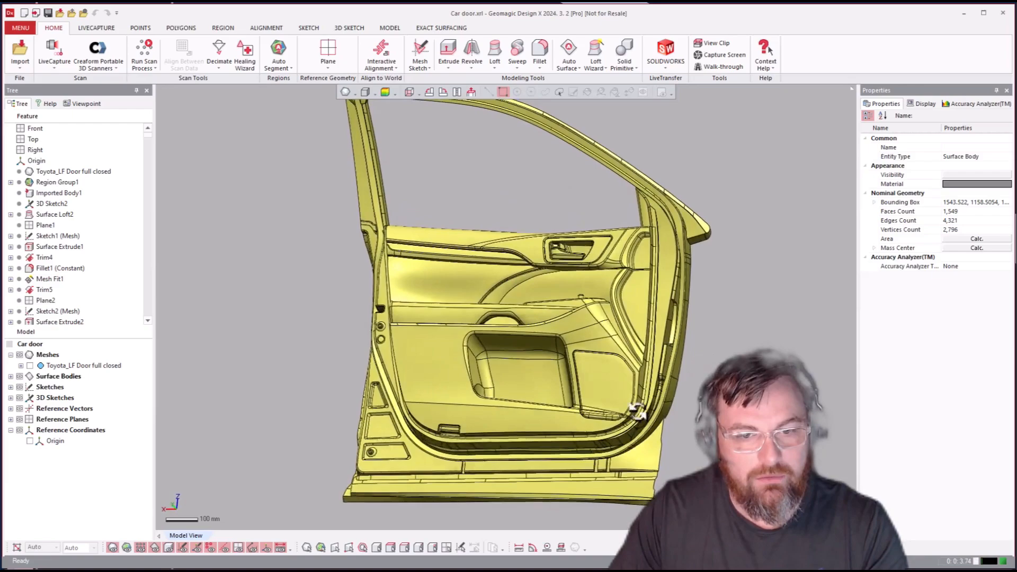
Roll the design history back to 3D Sketch2, leaving only the imported body
{"action": "scroll", "scroll_direction": "up", "scroll_amount": 3}
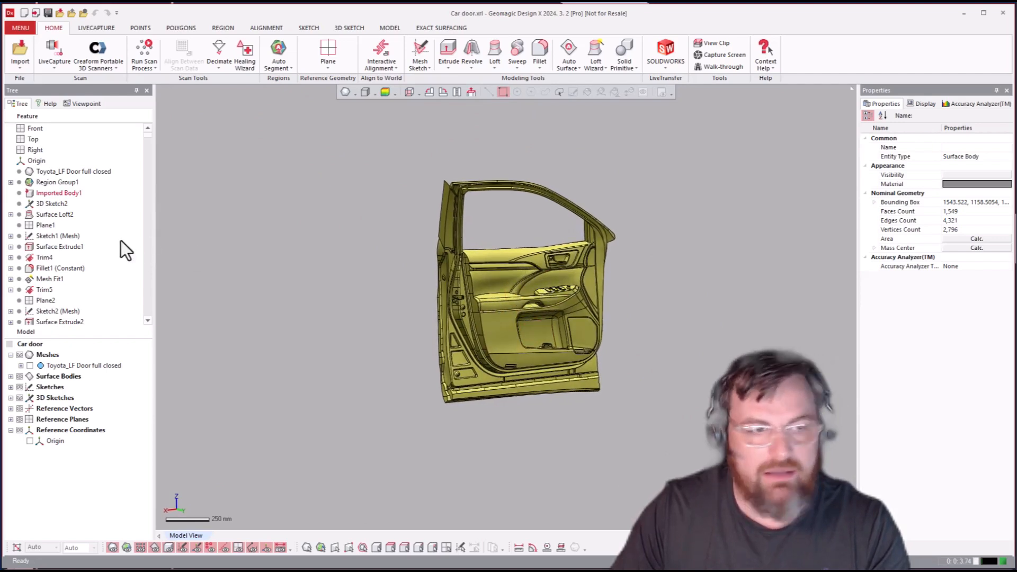
{"action": "left_click", "coordinate": [51, 203]}
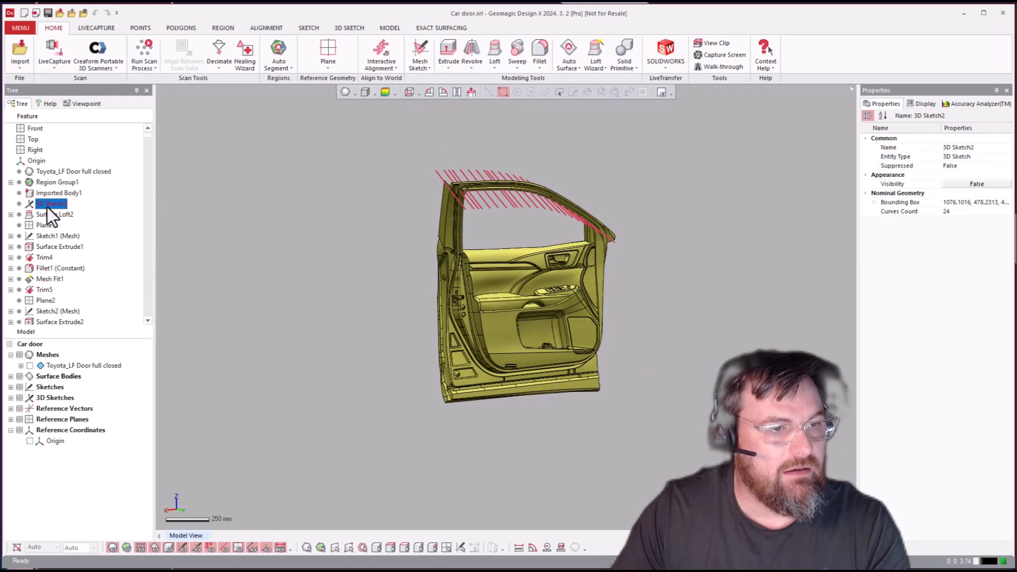
{"action": "right_click", "coordinate": [51, 203]}
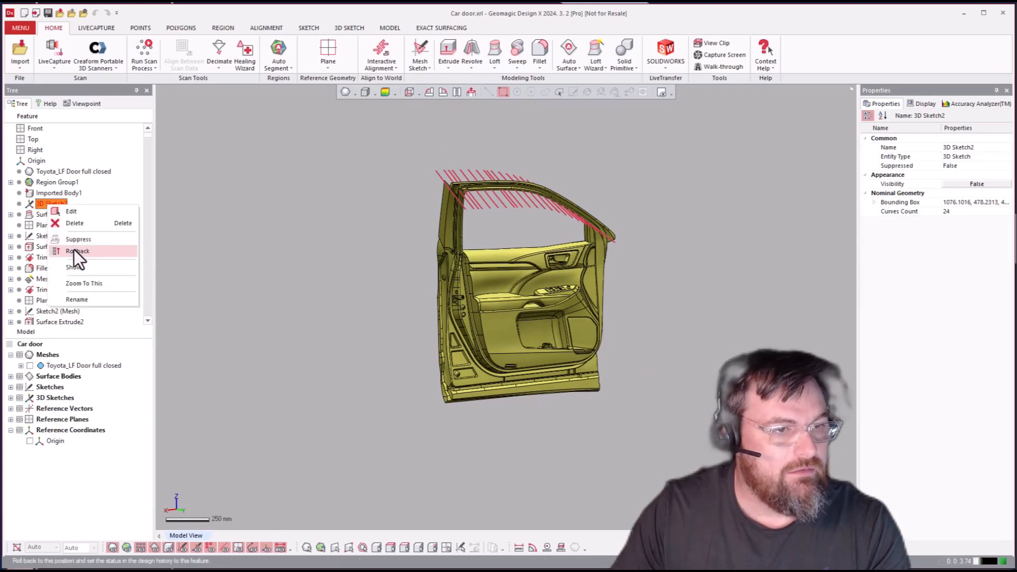
{"action": "left_click", "coordinate": [78, 251]}
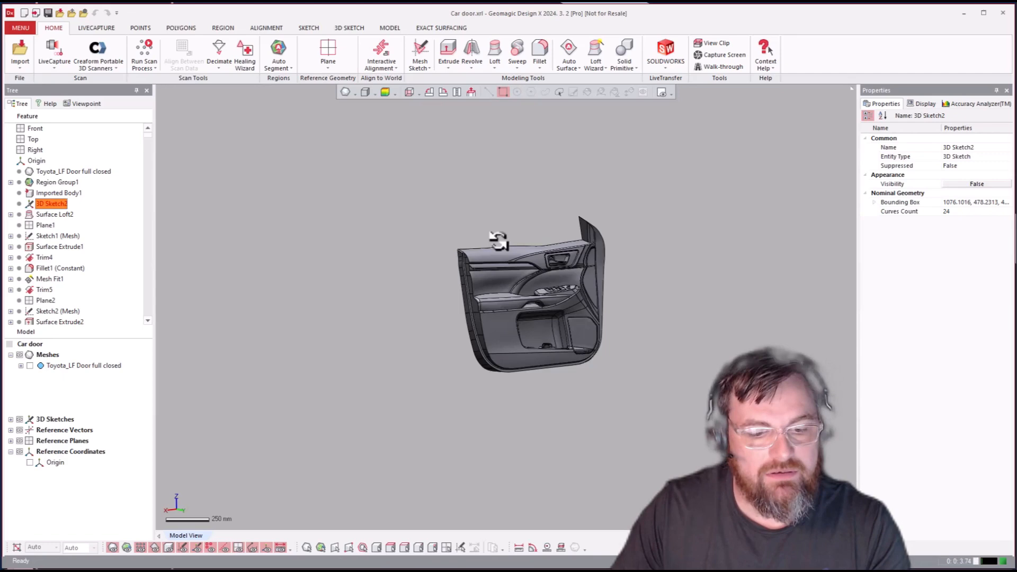
{"action": "mouse_move", "coordinate": [666, 262]}
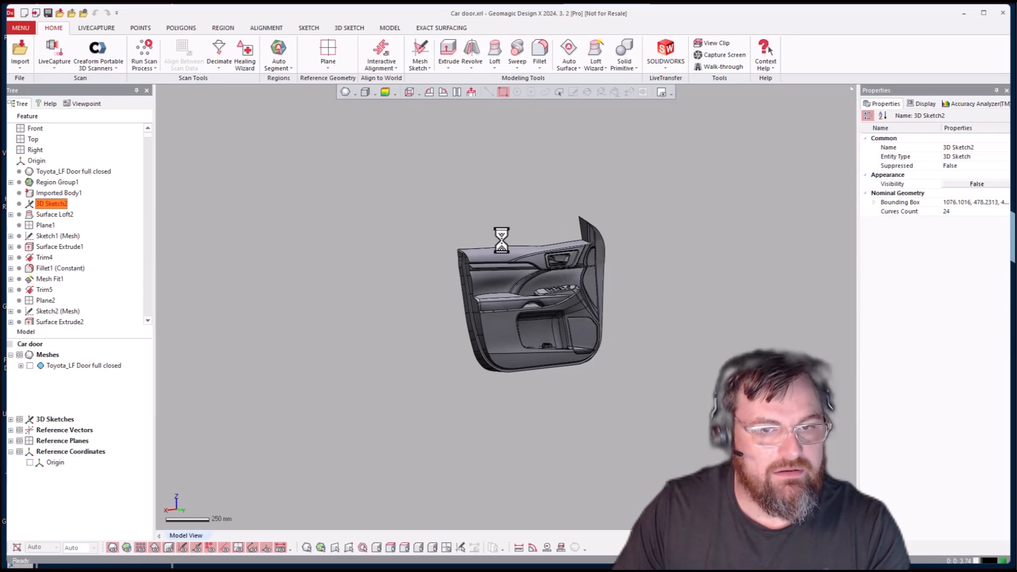
Roll the history forward to Surface Loft2, restoring the first window-frame loft surface
{"action": "left_click", "coordinate": [59, 192]}
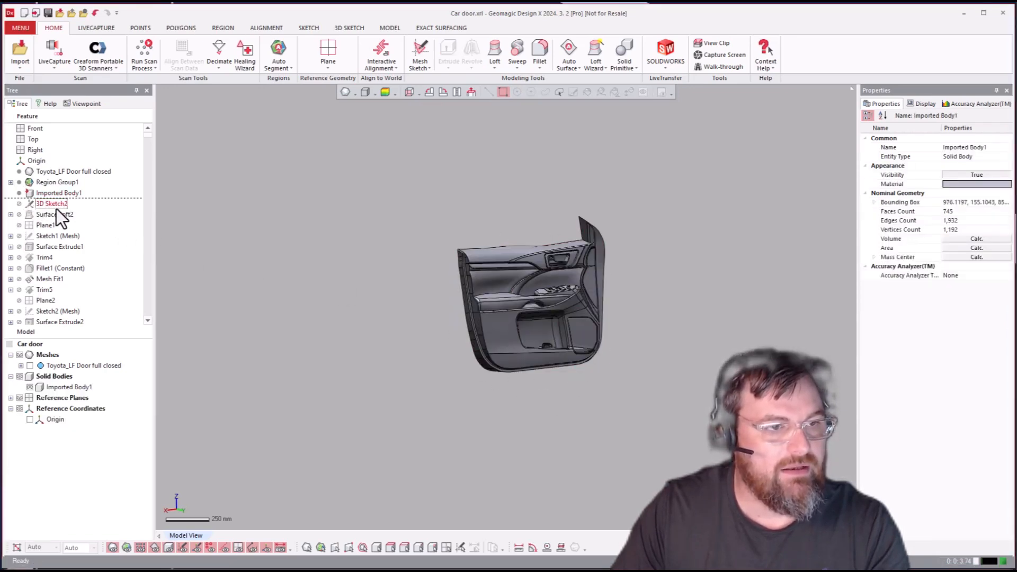
{"action": "left_click", "coordinate": [54, 213]}
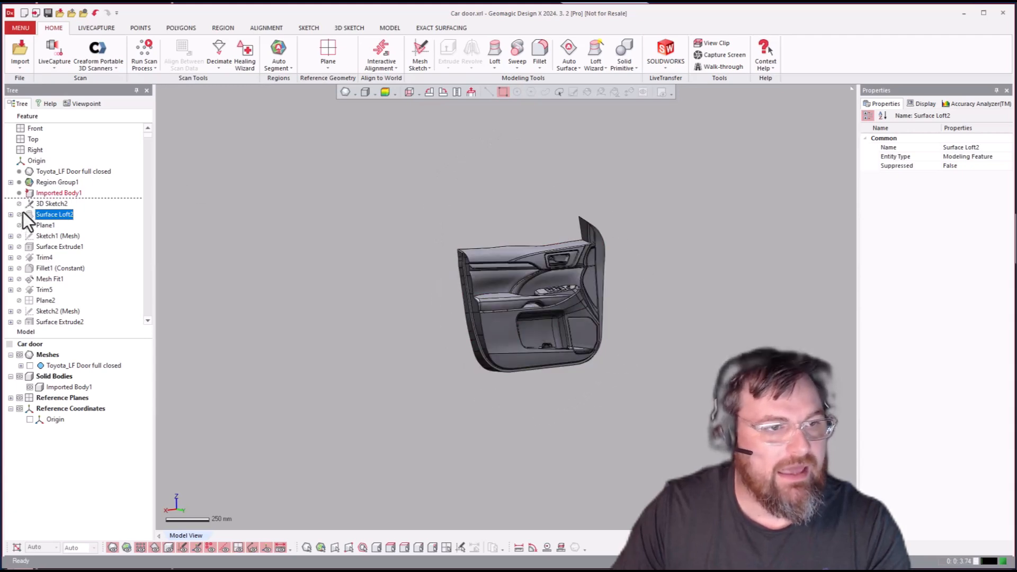
{"action": "right_click", "coordinate": [54, 214]}
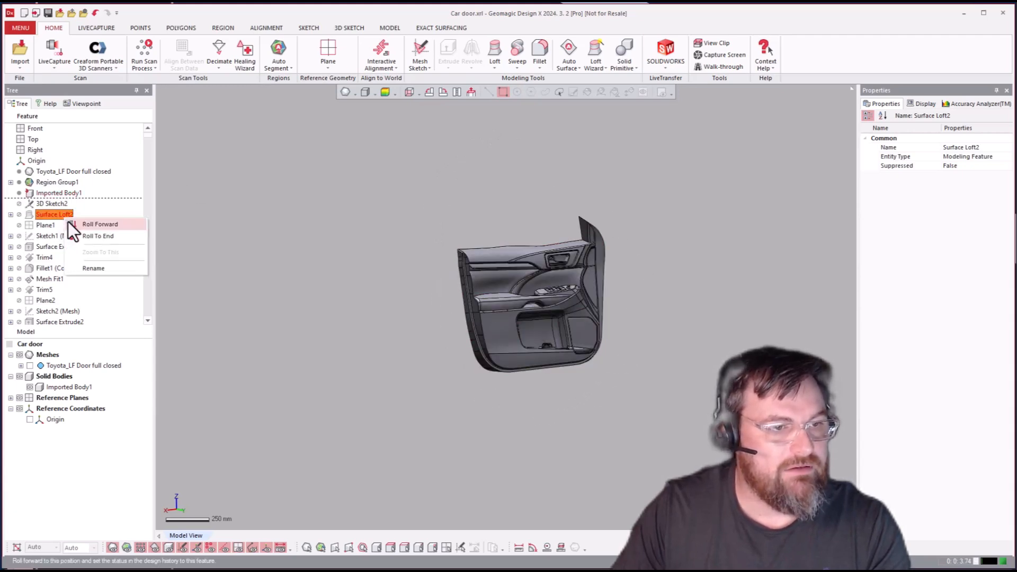
{"action": "left_click", "coordinate": [99, 223]}
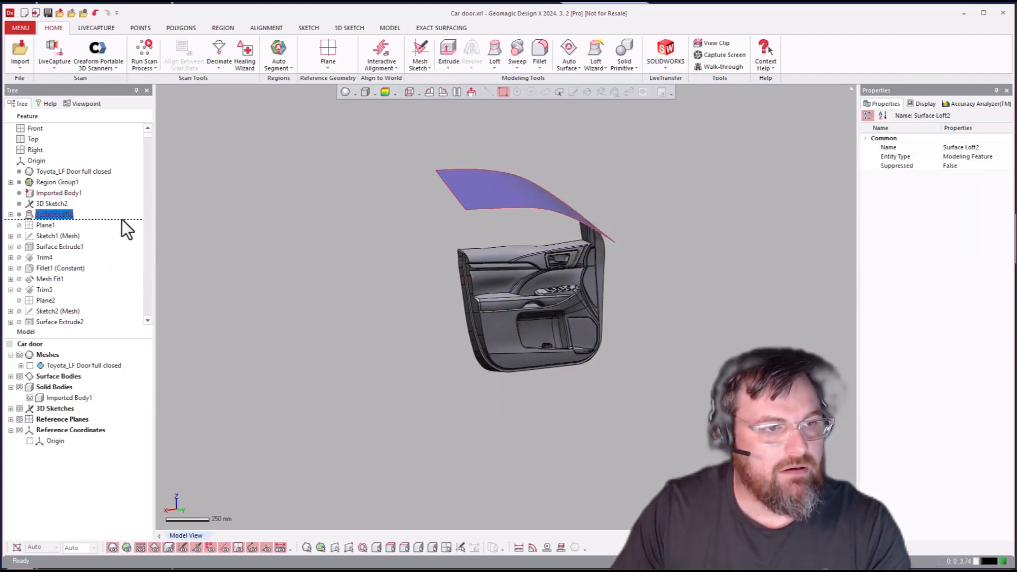
Roll the history forward to Surface Extrude4, adding the extruded window-frame surfaces
{"action": "left_click", "coordinate": [57, 235]}
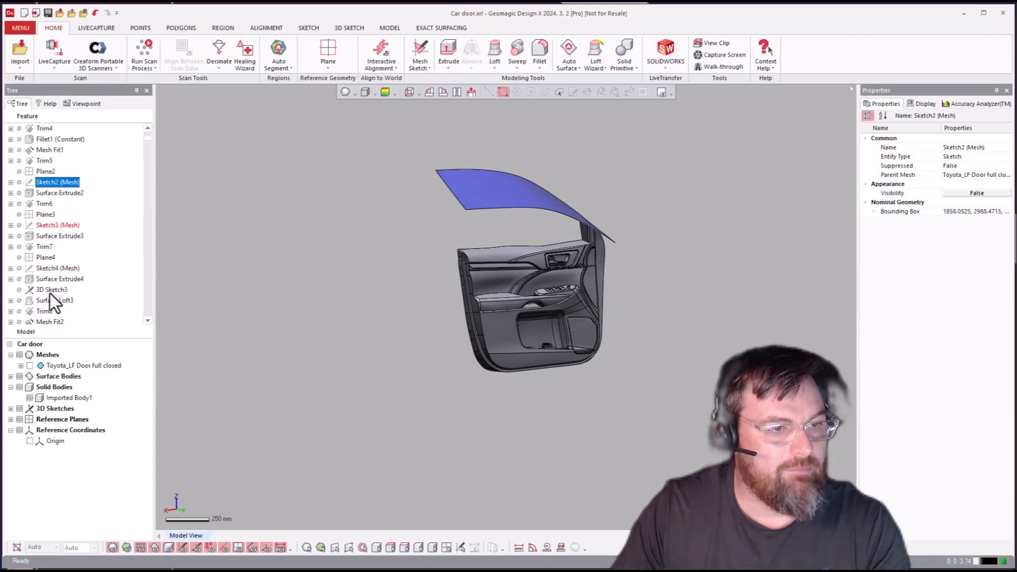
{"action": "right_click", "coordinate": [58, 247]}
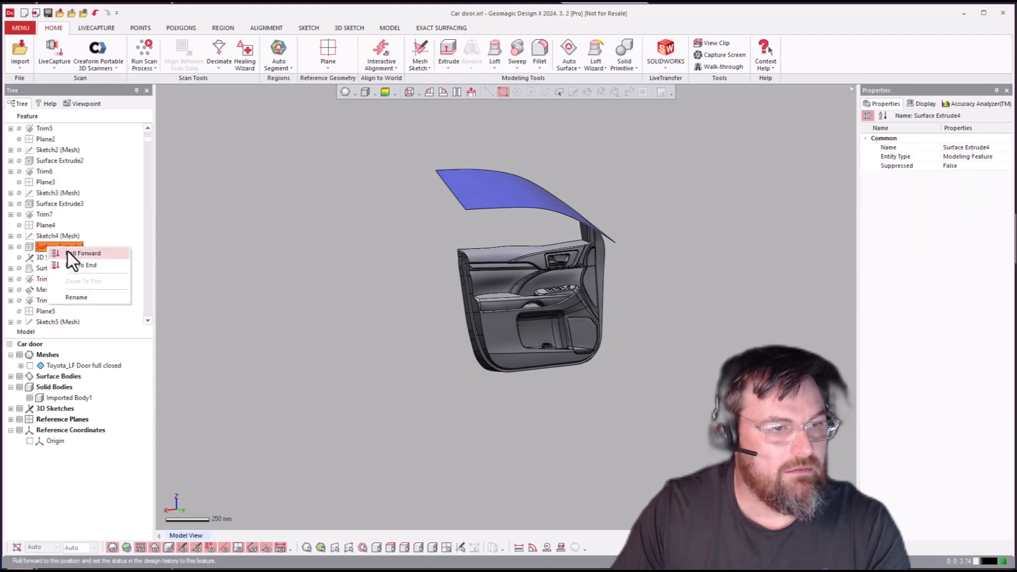
{"action": "left_click", "coordinate": [88, 253]}
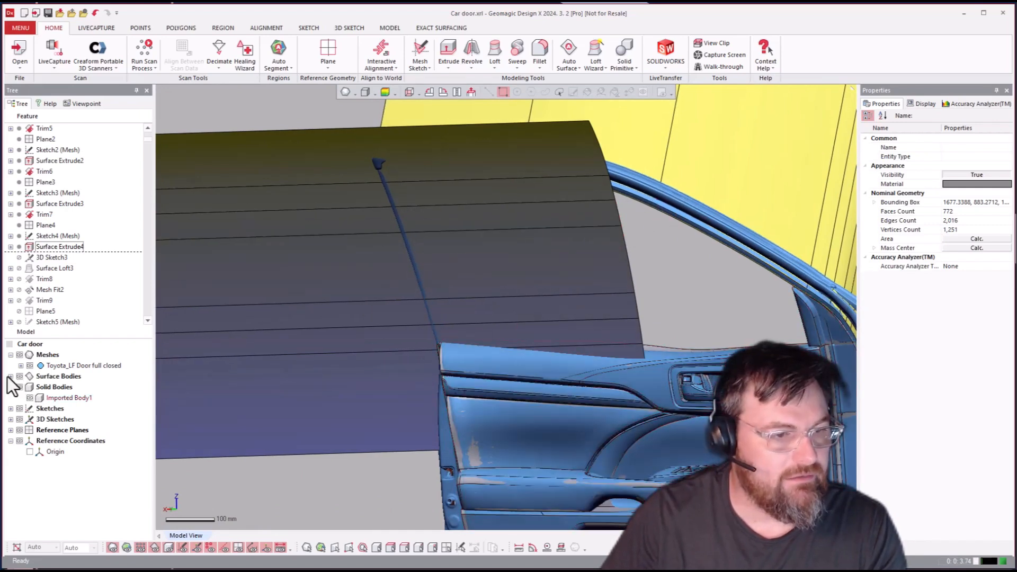
Expand Surface Bodies and roll forward to Surface Cylinder2, trimming the window frame into solids
{"action": "left_click", "coordinate": [10, 376]}
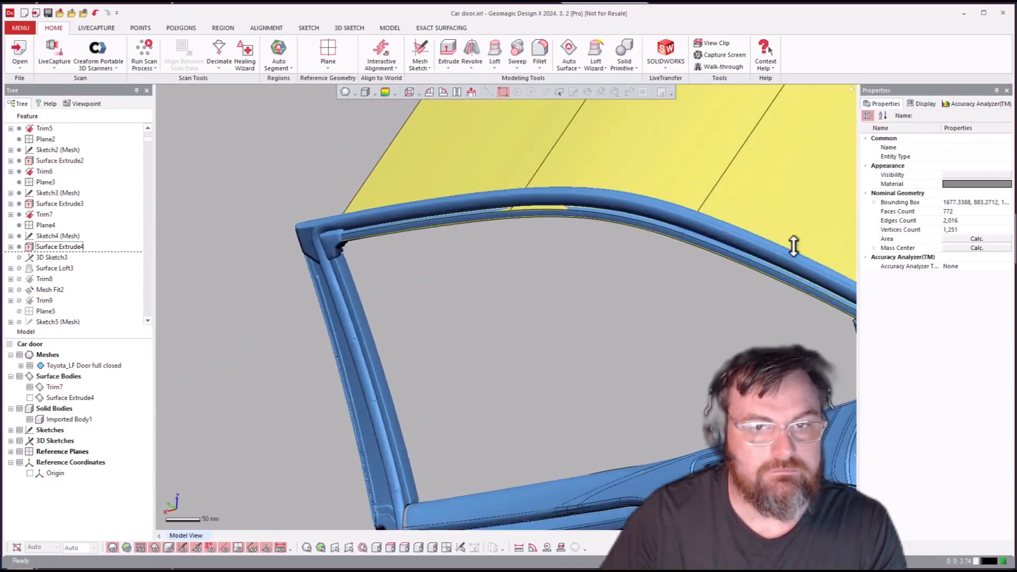
{"action": "scroll", "scroll_direction": "up", "scroll_amount": 3}
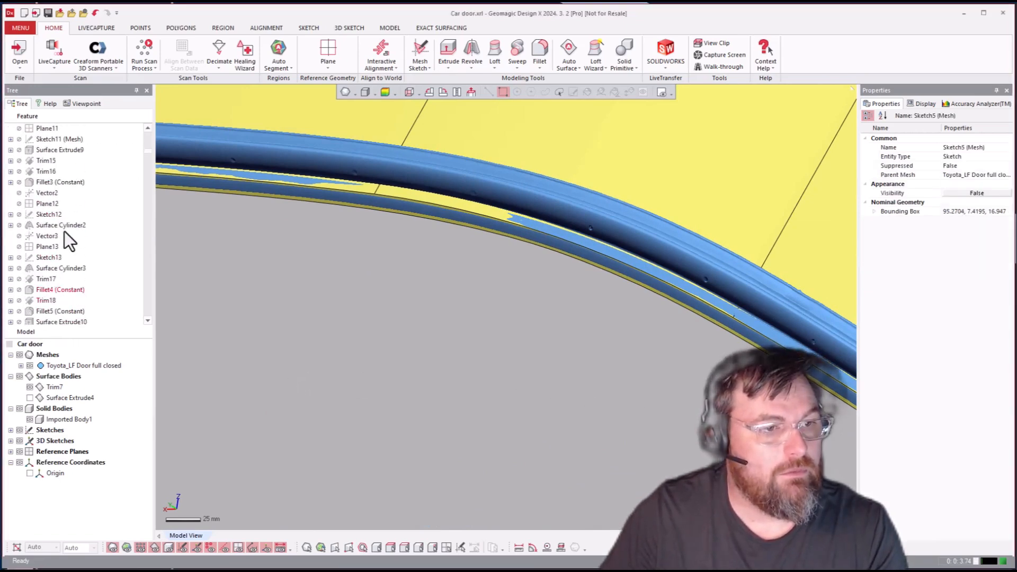
{"action": "left_click", "coordinate": [61, 224]}
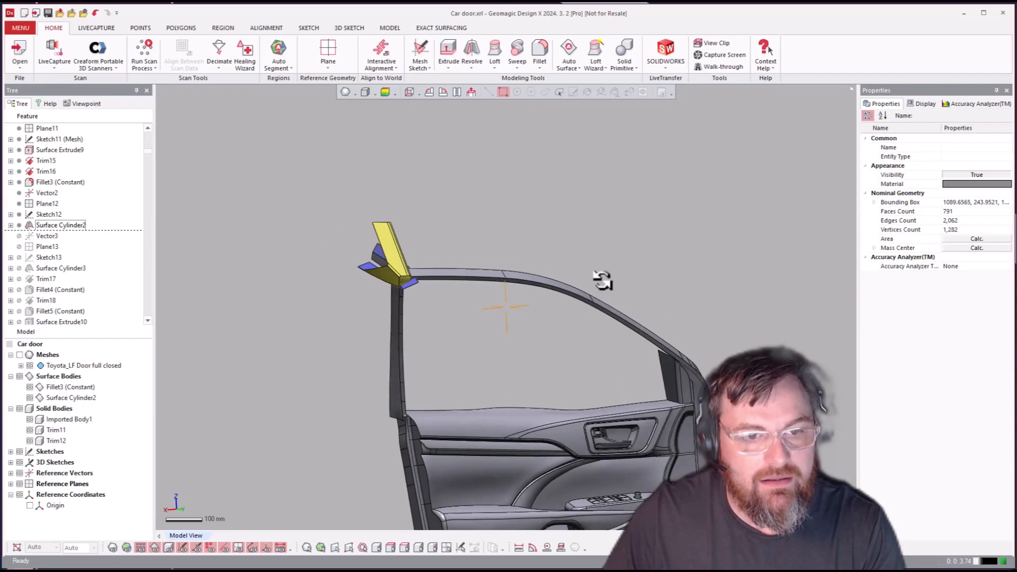
Roll the history forward past Trim18 to Fillet6 (Constant), adding the large surrounding door surfaces
{"action": "scroll", "scroll_direction": "down", "scroll_amount": 3}
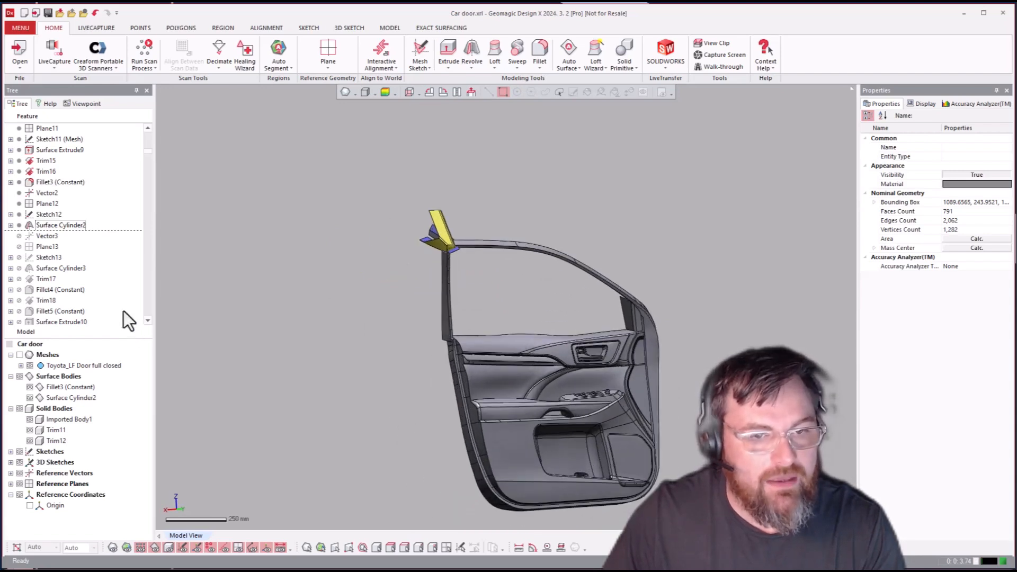
{"action": "left_click", "coordinate": [45, 203]}
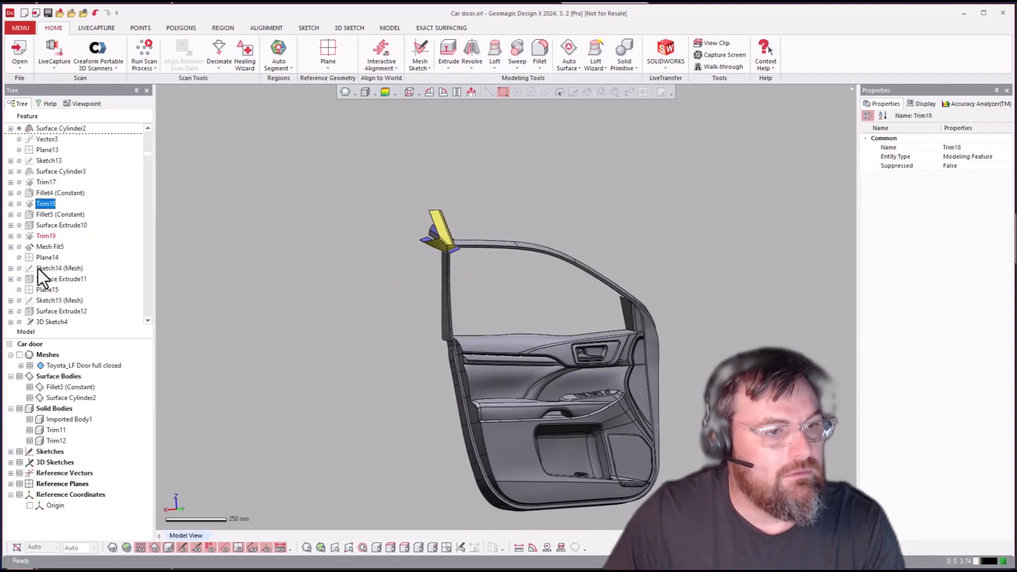
{"action": "scroll", "scroll_direction": "down", "scroll_amount": 3}
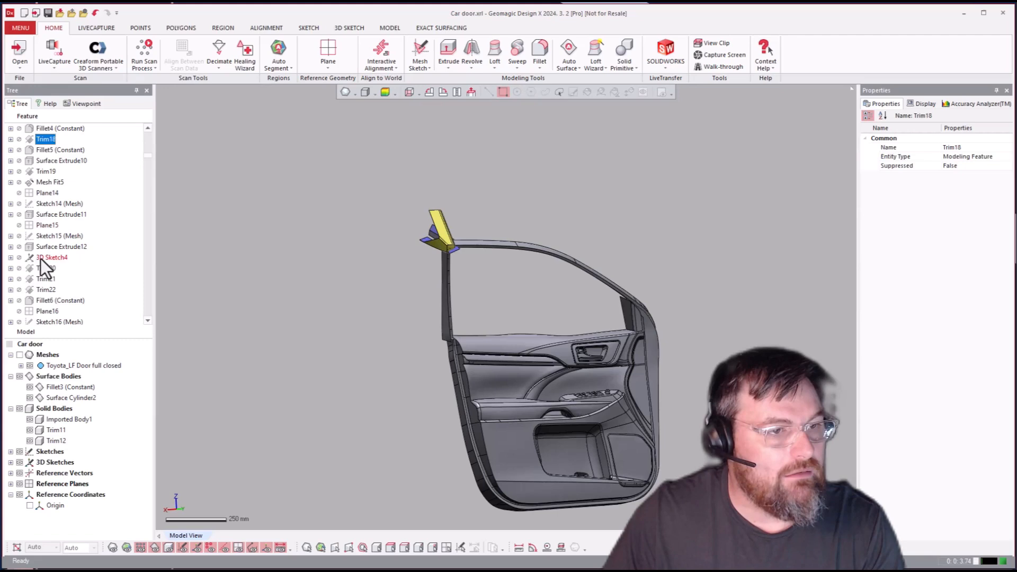
{"action": "right_click", "coordinate": [59, 300]}
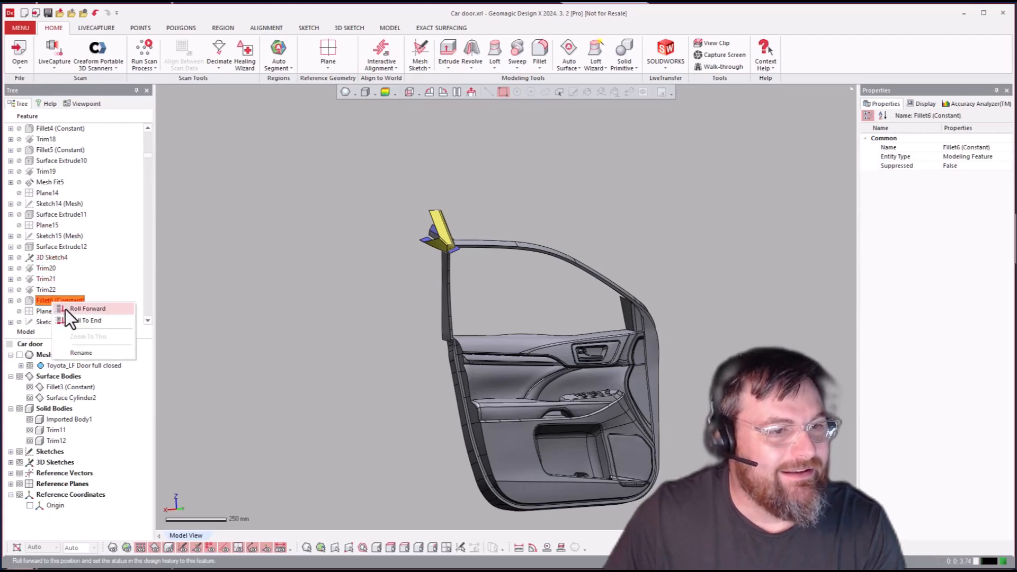
{"action": "left_click", "coordinate": [87, 308]}
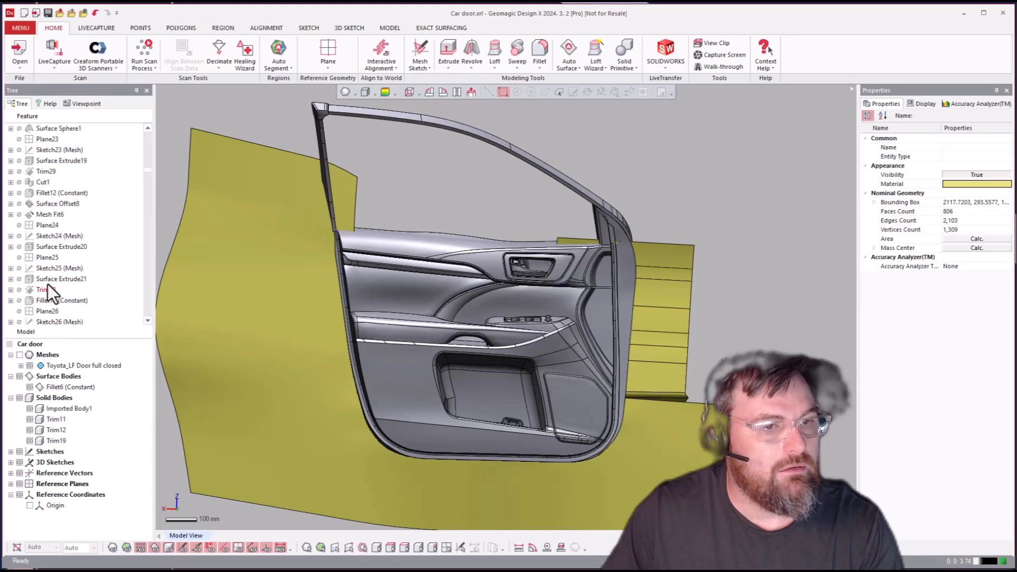
Roll the history forward to Mesh Fit7 and then to Fillet20 (Constant)
{"action": "right_click", "coordinate": [51, 289]}
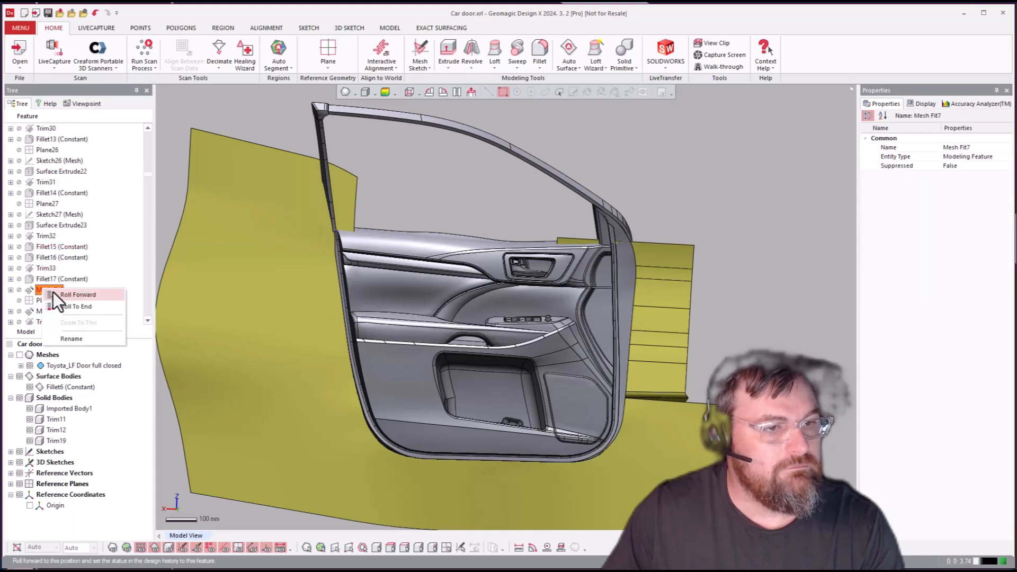
{"action": "left_click", "coordinate": [50, 289]}
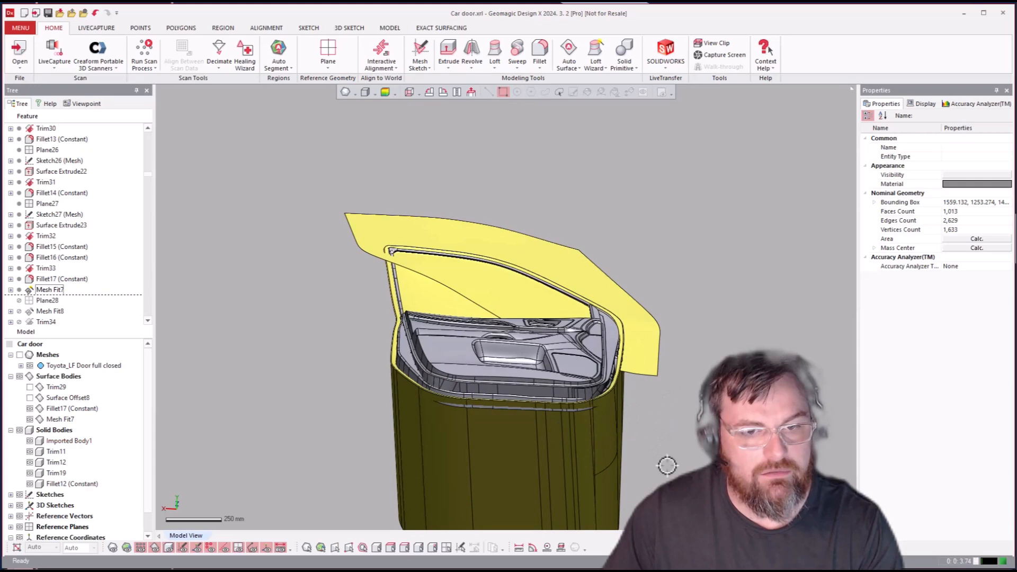
{"action": "scroll", "scroll_direction": "down", "scroll_amount": 3}
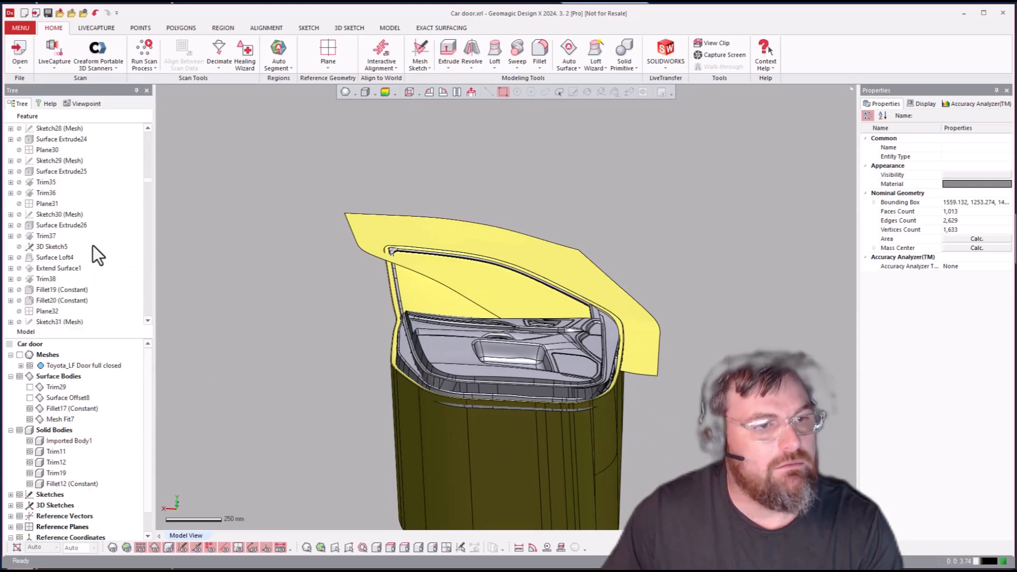
{"action": "right_click", "coordinate": [62, 268]}
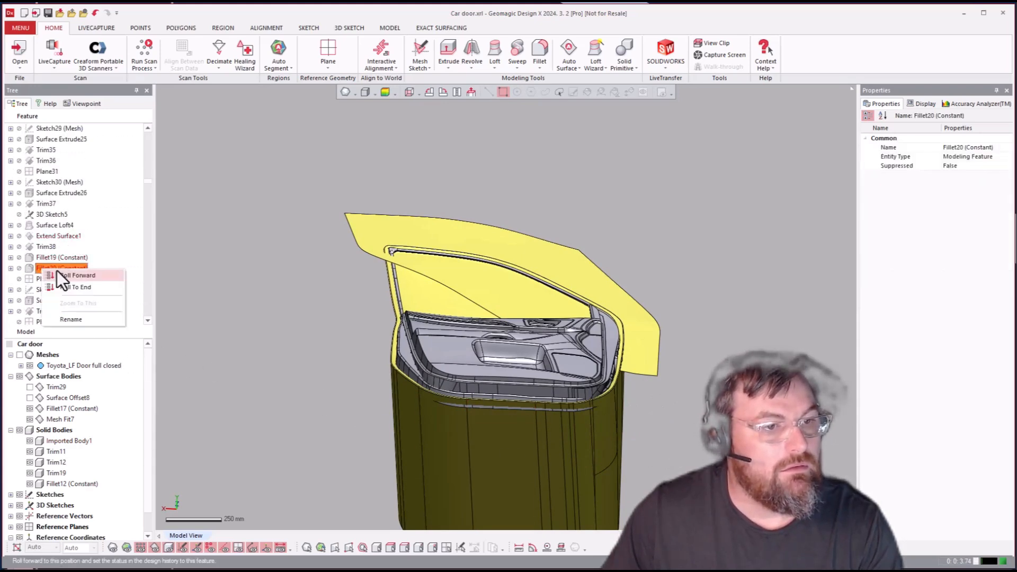
{"action": "left_click", "coordinate": [77, 275]}
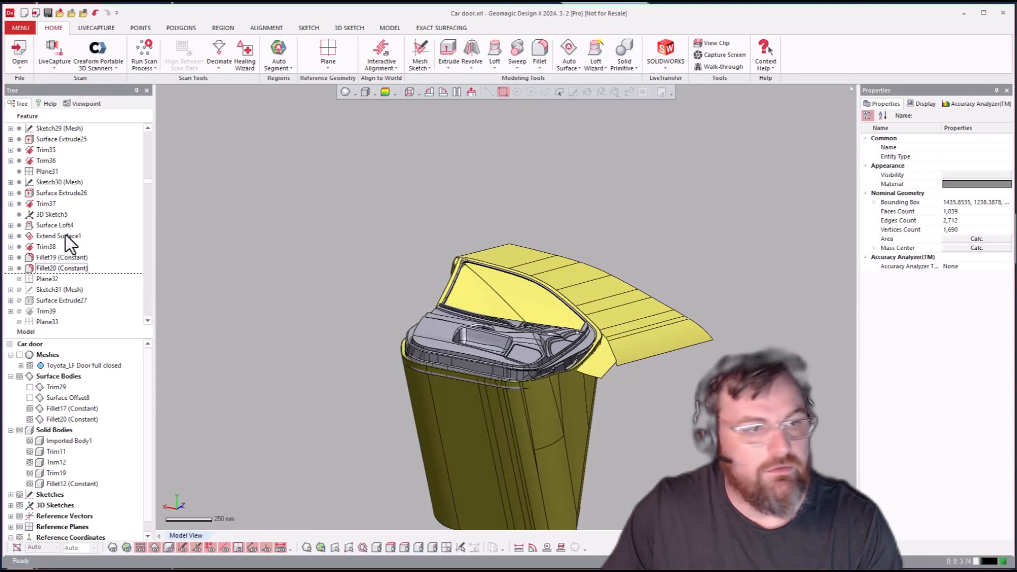
Roll the history forward to Sketch41 (Mesh), showing the inner panel against a large surface
{"action": "scroll", "scroll_direction": "down", "scroll_amount": 3}
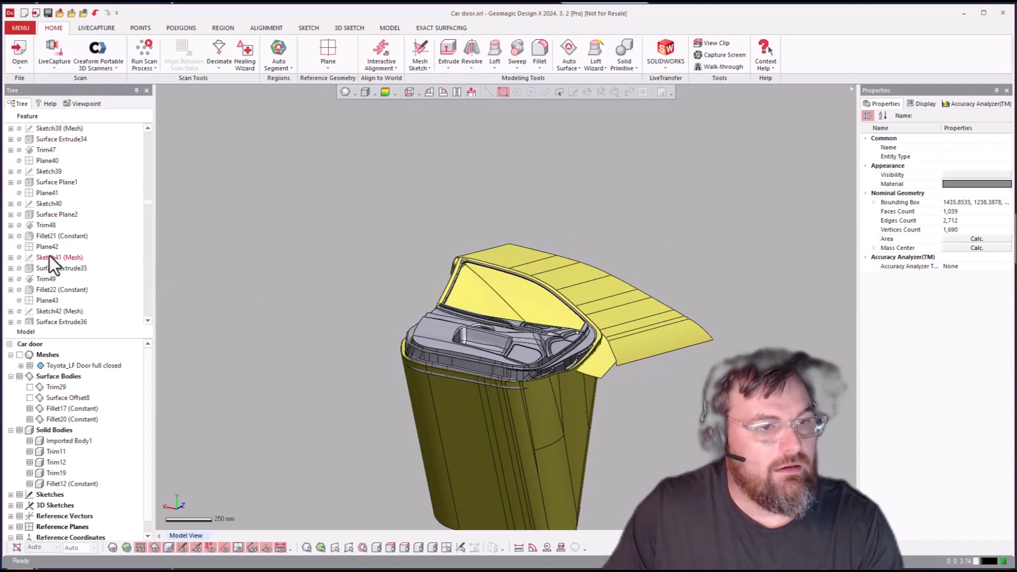
{"action": "right_click", "coordinate": [48, 257]}
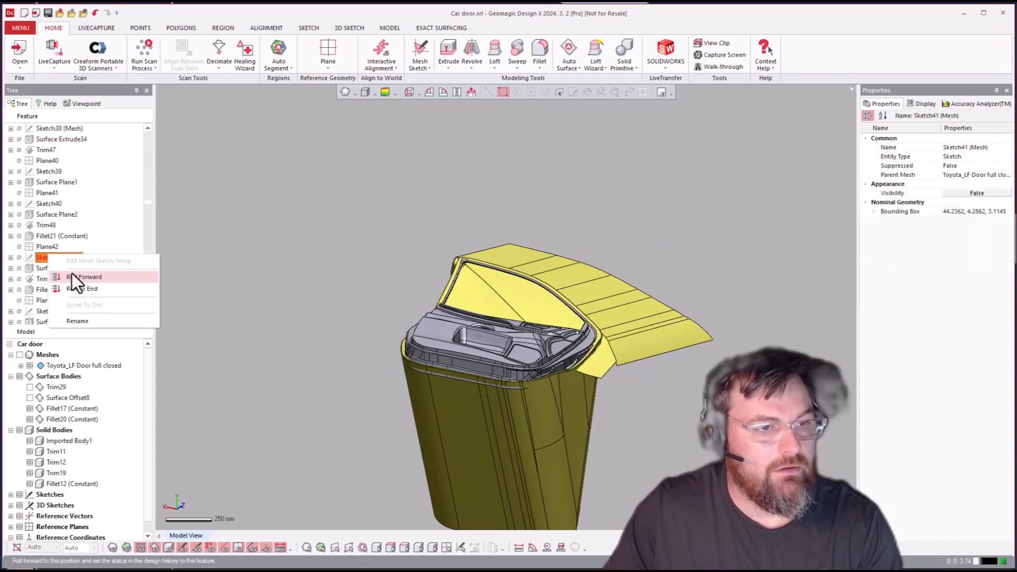
{"action": "left_click", "coordinate": [86, 276]}
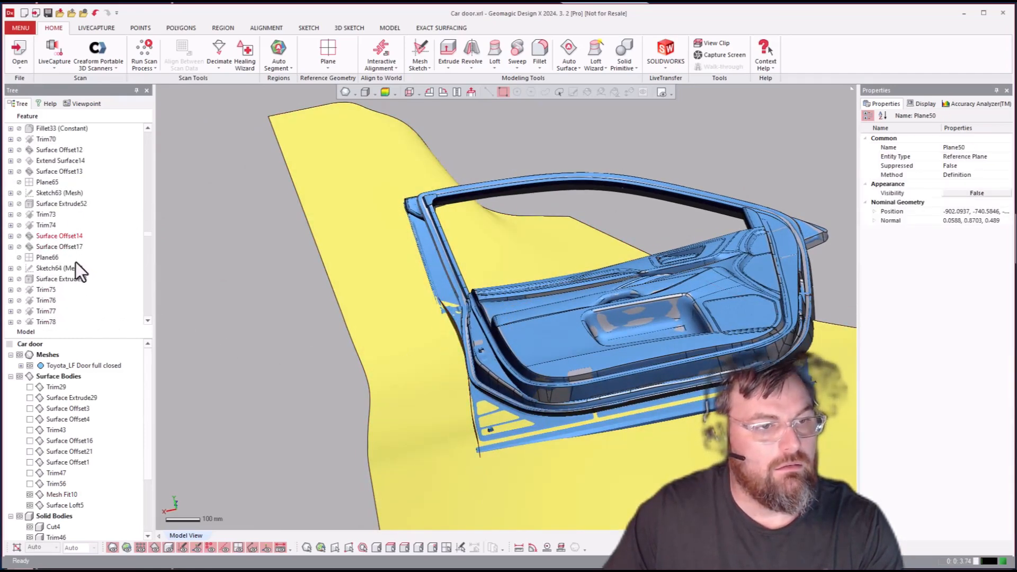
Roll forward through Surface Extrude53 to Surface Plane8, giving the grey solid inner panel
{"action": "right_click", "coordinate": [59, 278]}
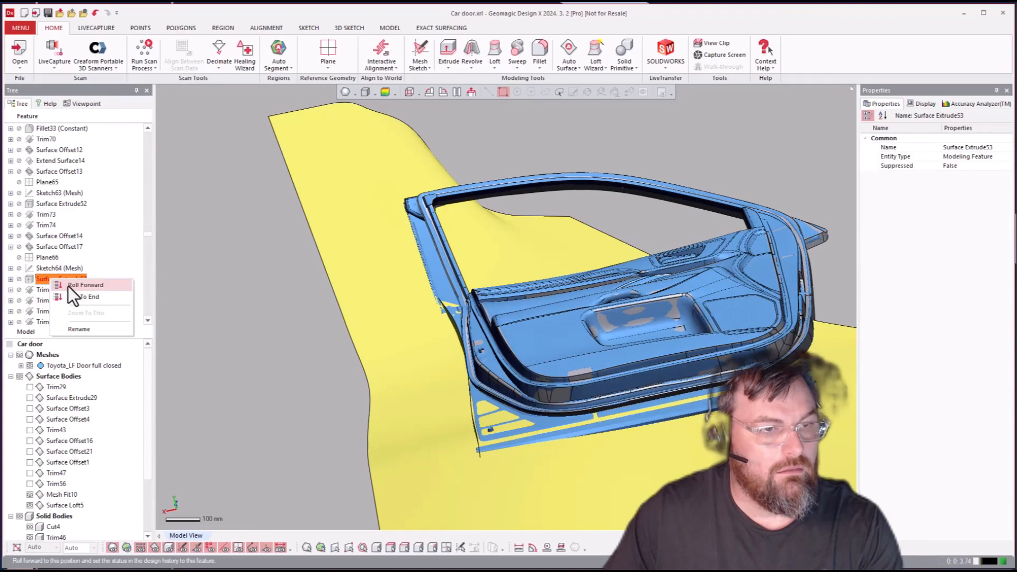
{"action": "left_click", "coordinate": [84, 285]}
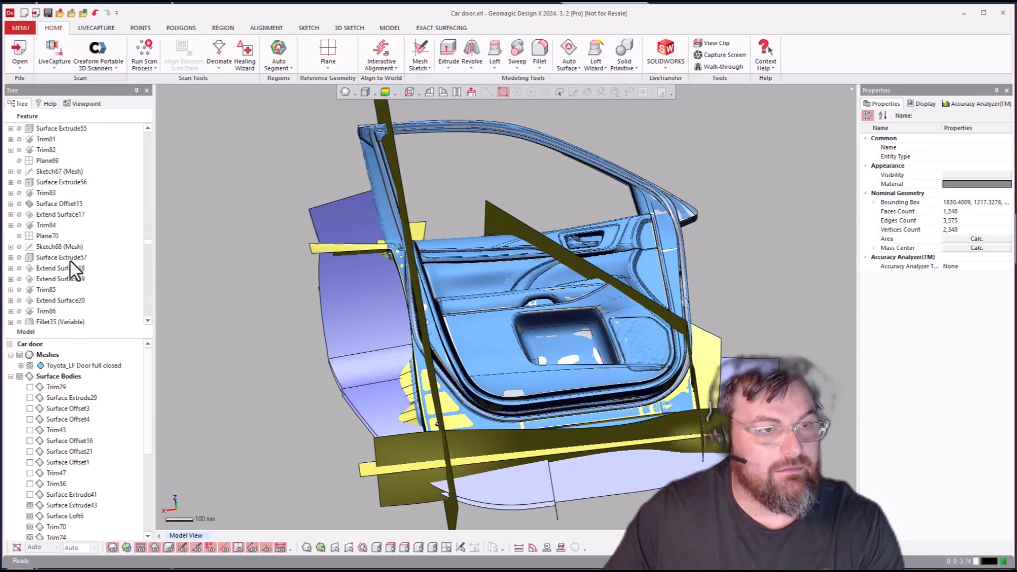
{"action": "left_click", "coordinate": [55, 224]}
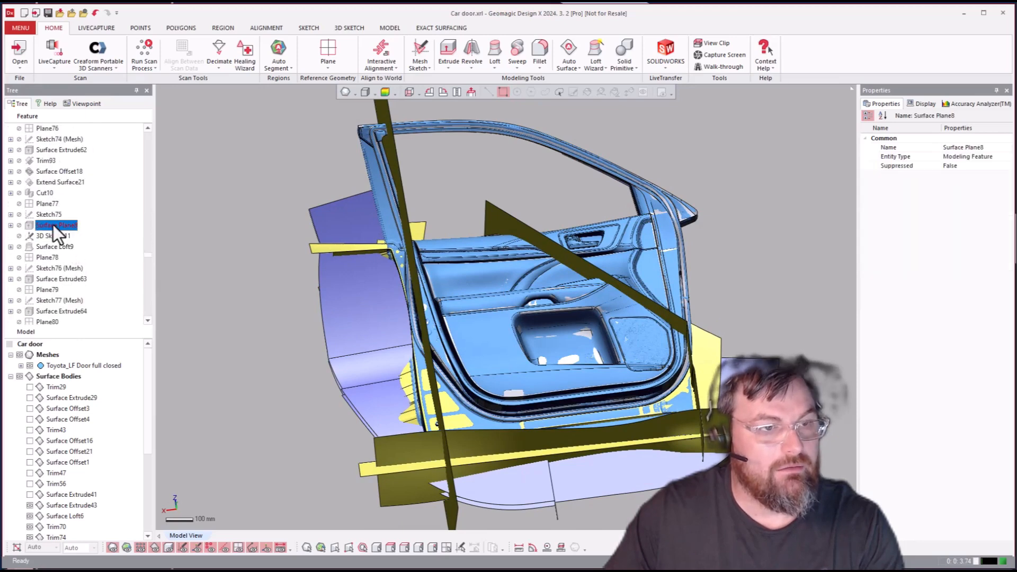
{"action": "left_click", "coordinate": [56, 224]}
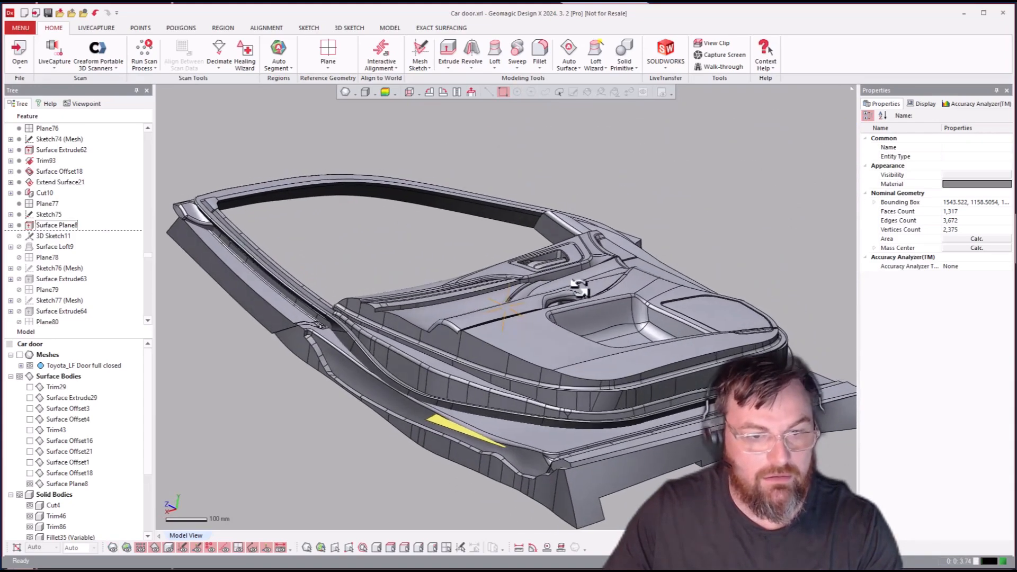
Roll the history forward to Cut13, adding window-frame trims and a small cutout
{"action": "scroll", "scroll_direction": "up", "scroll_amount": 3}
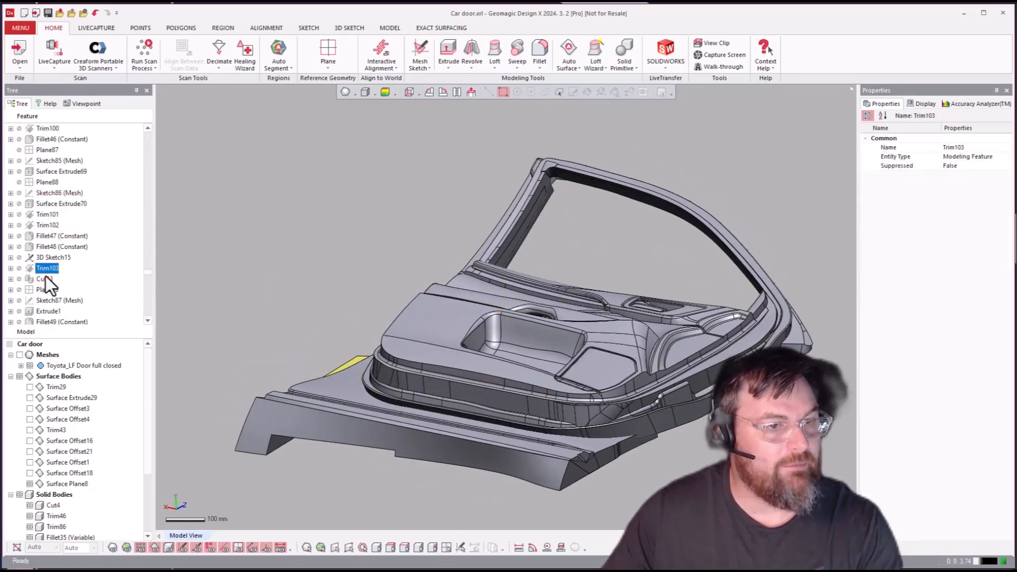
{"action": "right_click", "coordinate": [47, 279]}
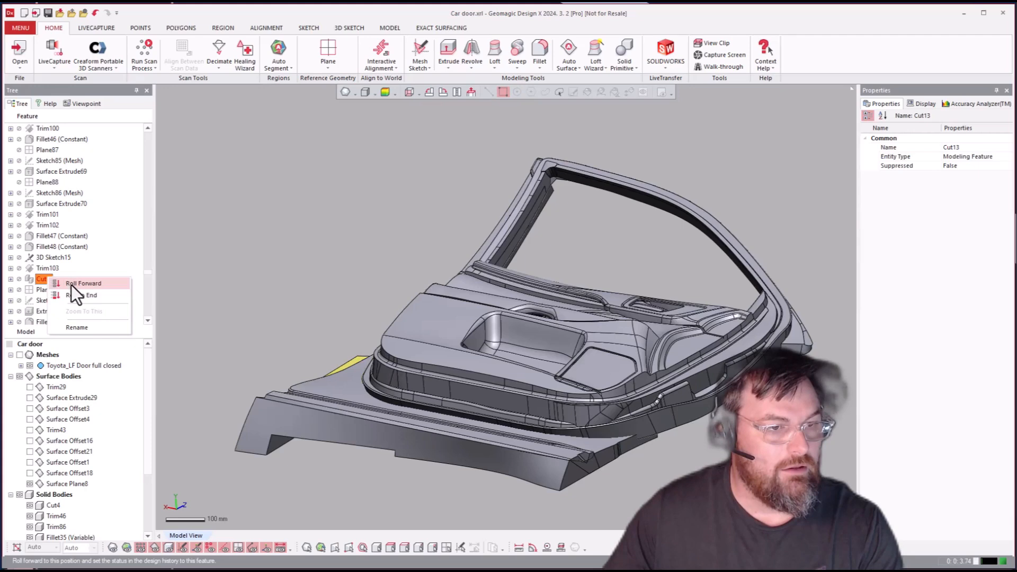
{"action": "left_click", "coordinate": [82, 284]}
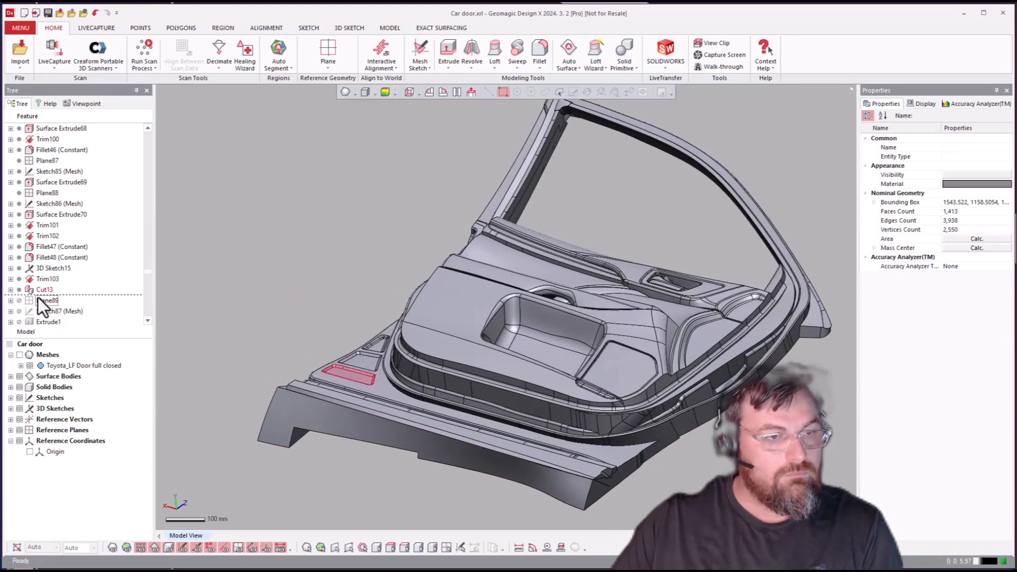
Roll the history forward past Cut14 to Cut19, adding a cutout near the lower trim
{"action": "scroll", "scroll_direction": "down", "scroll_amount": 3}
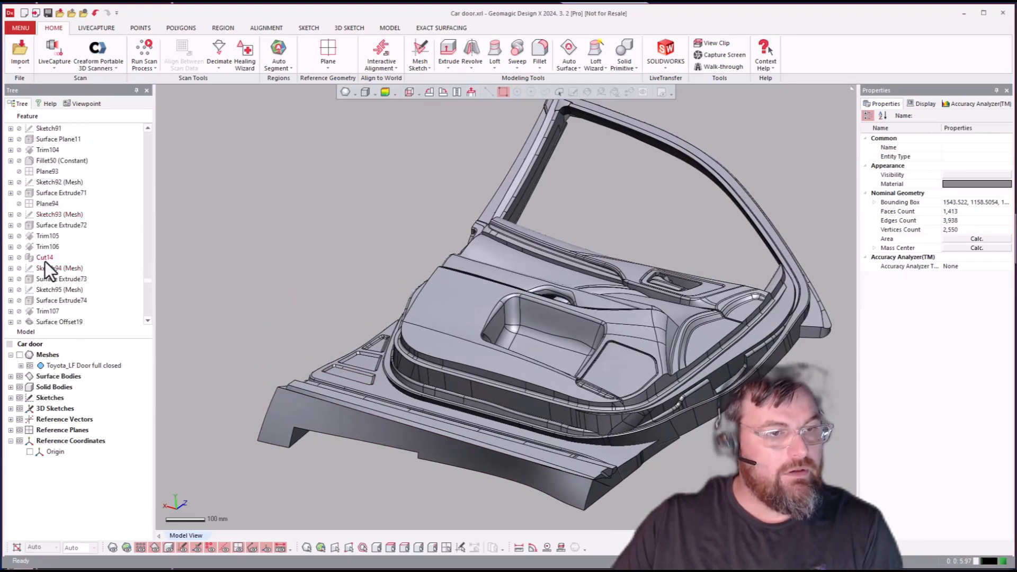
{"action": "left_click", "coordinate": [44, 256]}
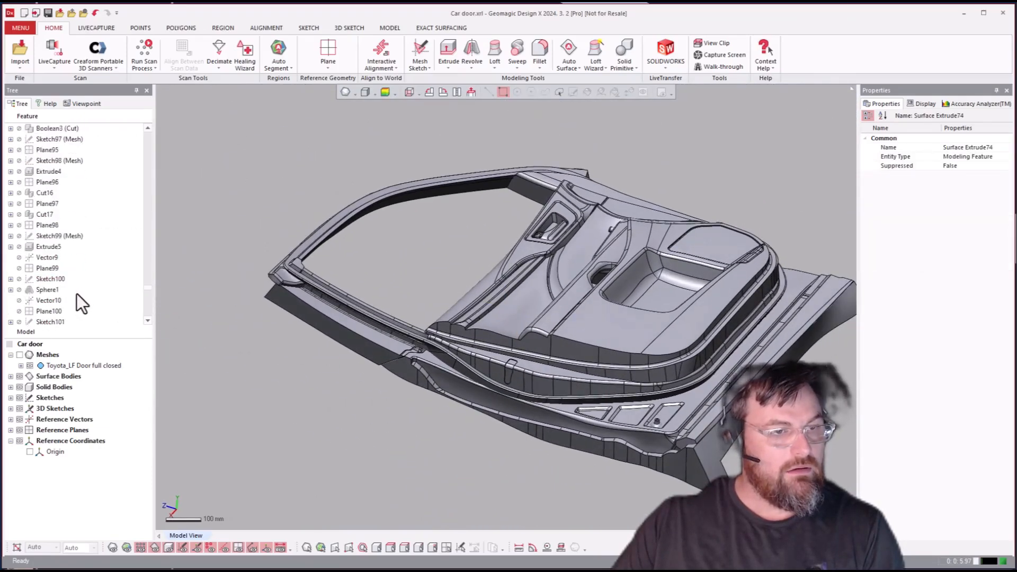
{"action": "scroll", "scroll_direction": "down", "scroll_amount": 3}
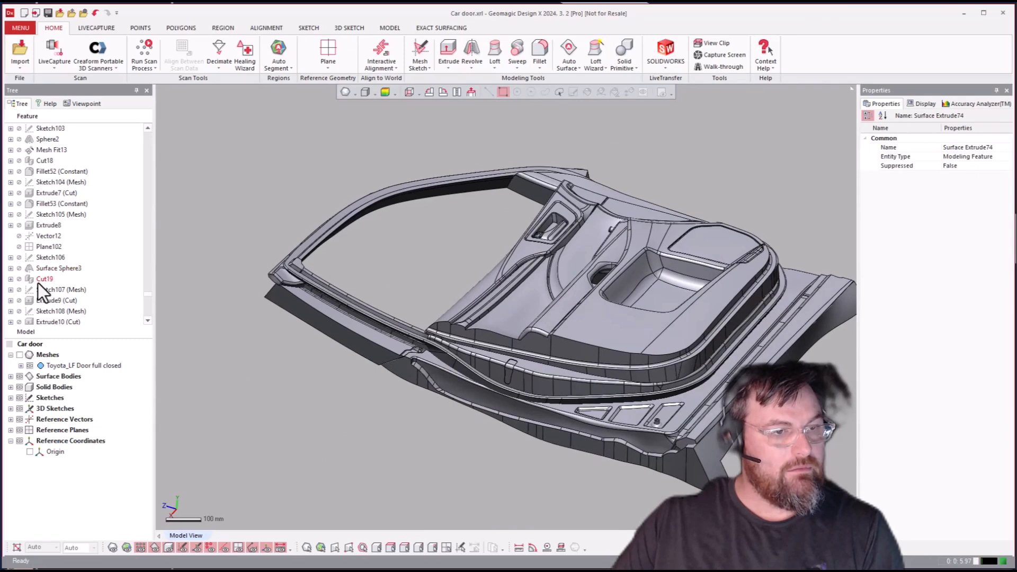
{"action": "left_click", "coordinate": [45, 278]}
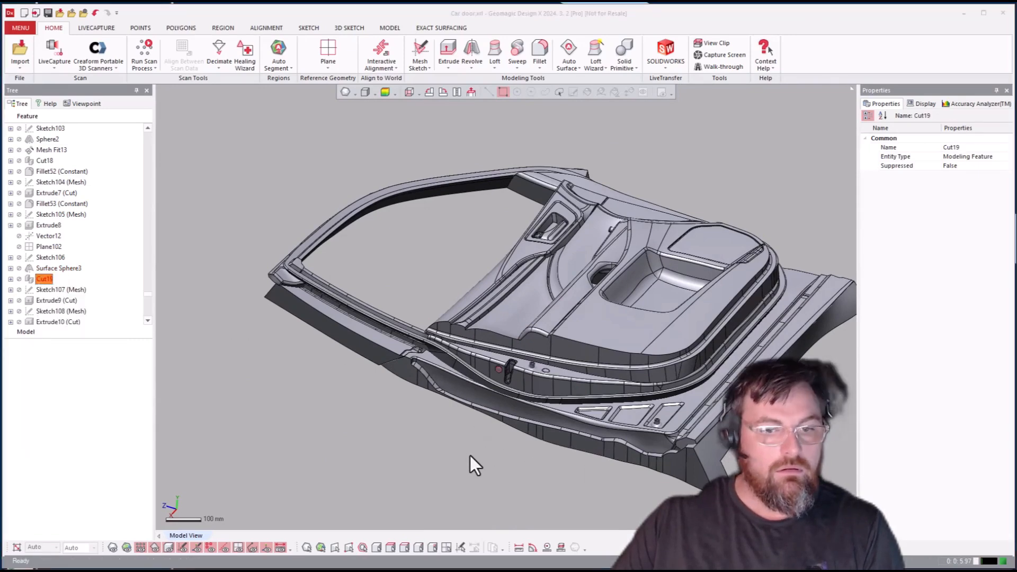
{"action": "mouse_move", "coordinate": [509, 431]}
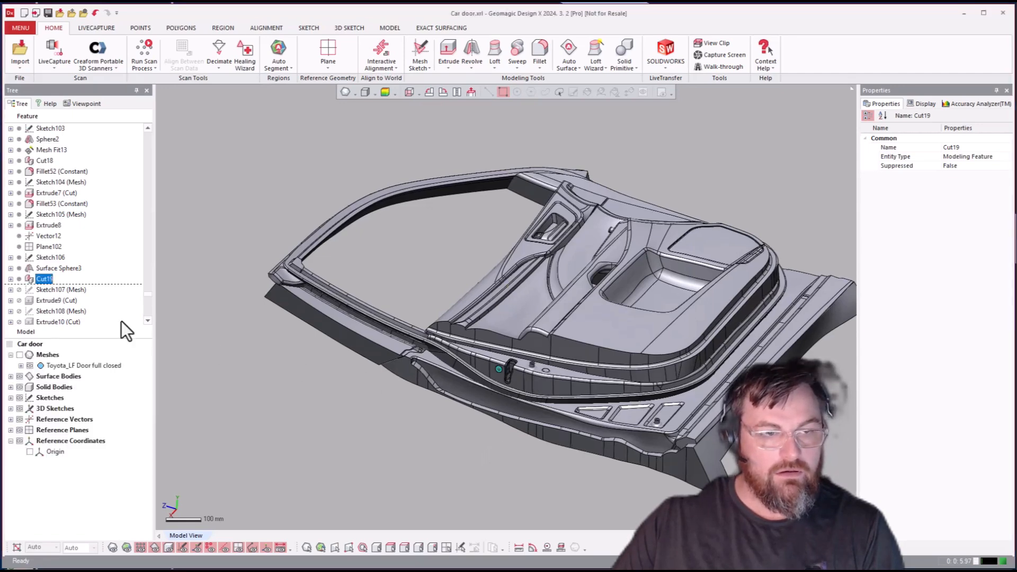
{"action": "scroll", "scroll_direction": "down", "scroll_amount": 3}
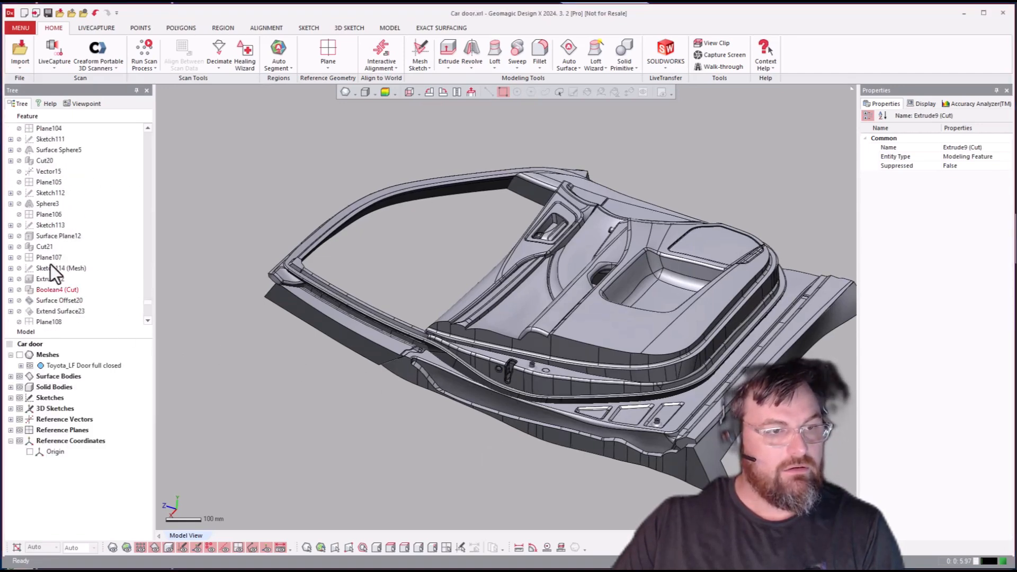
Roll forward to Cut21's round hole, then to the final feature Trim111
{"action": "right_click", "coordinate": [44, 246]}
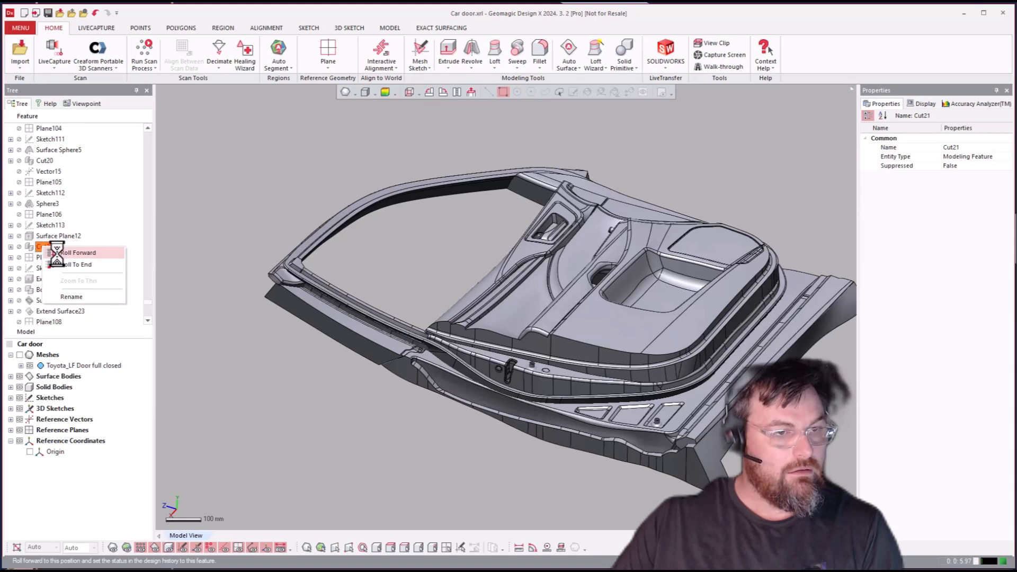
{"action": "left_click", "coordinate": [76, 252]}
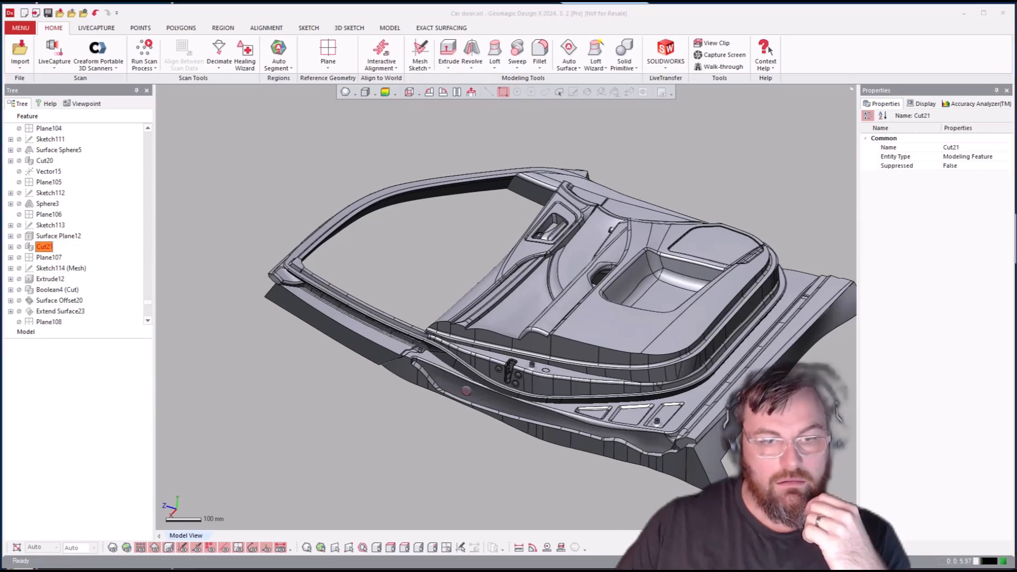
{"action": "mouse_move", "coordinate": [538, 386]}
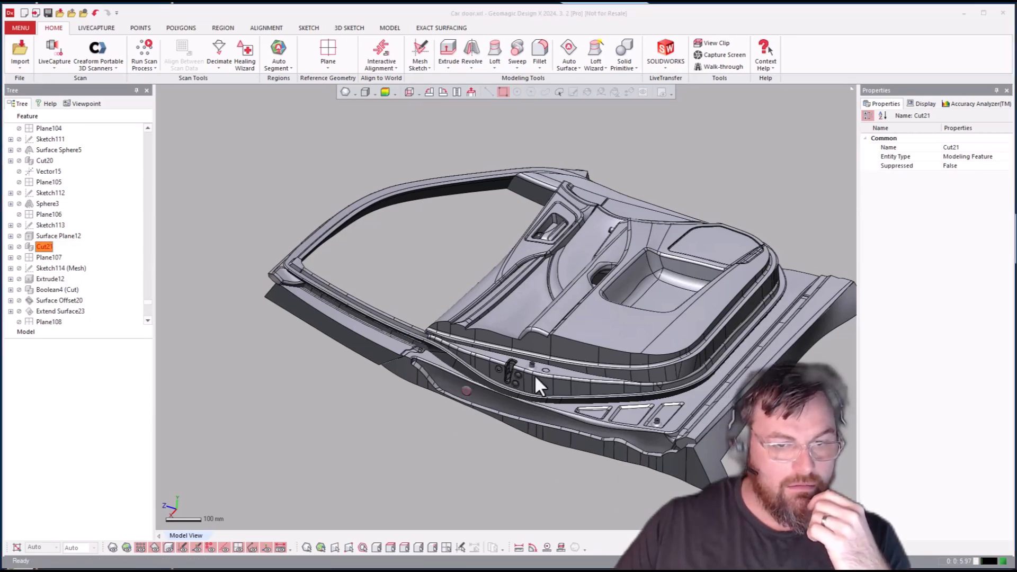
{"action": "left_click", "coordinate": [11, 332]}
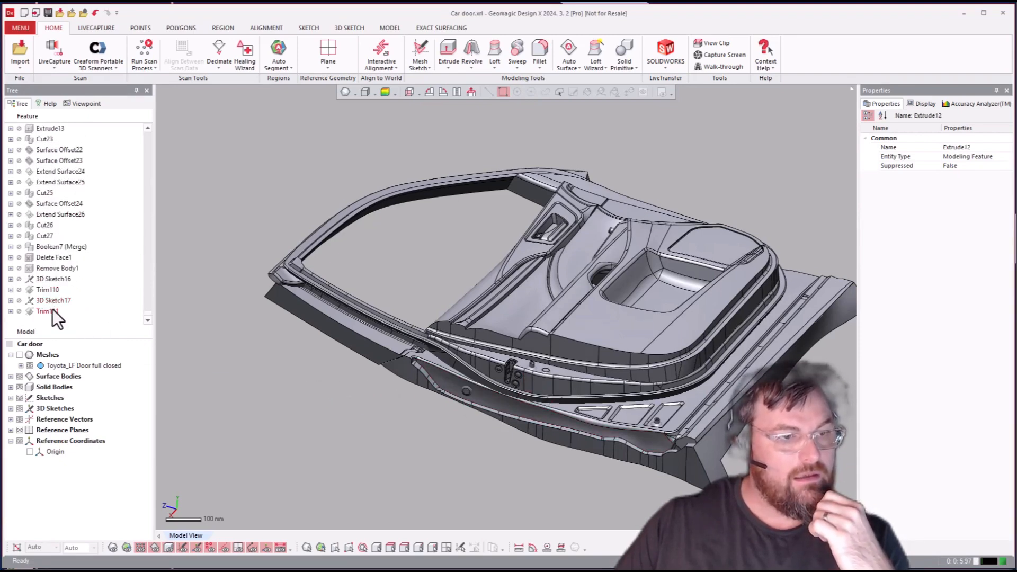
{"action": "left_click", "coordinate": [43, 311]}
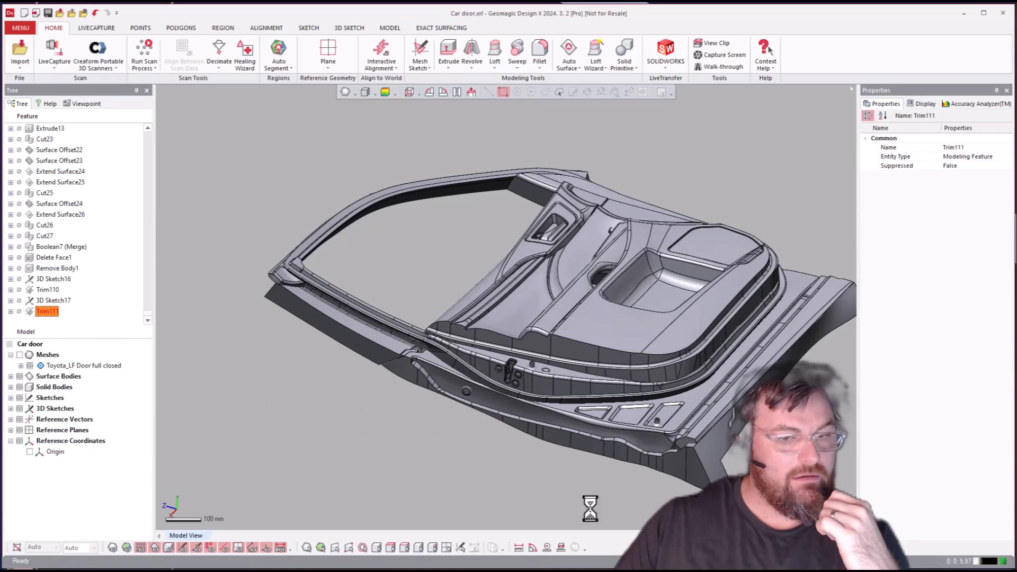